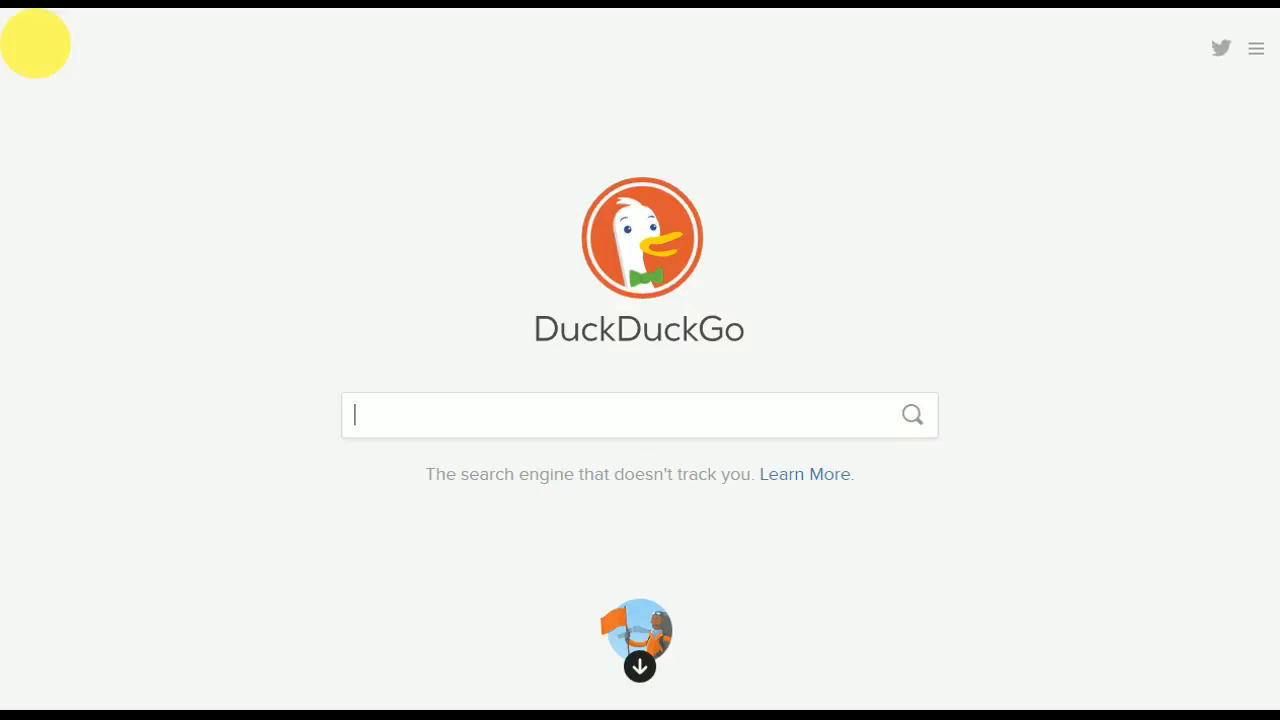
Search DuckDuckGo for 'america' and view its image results.
type("america")
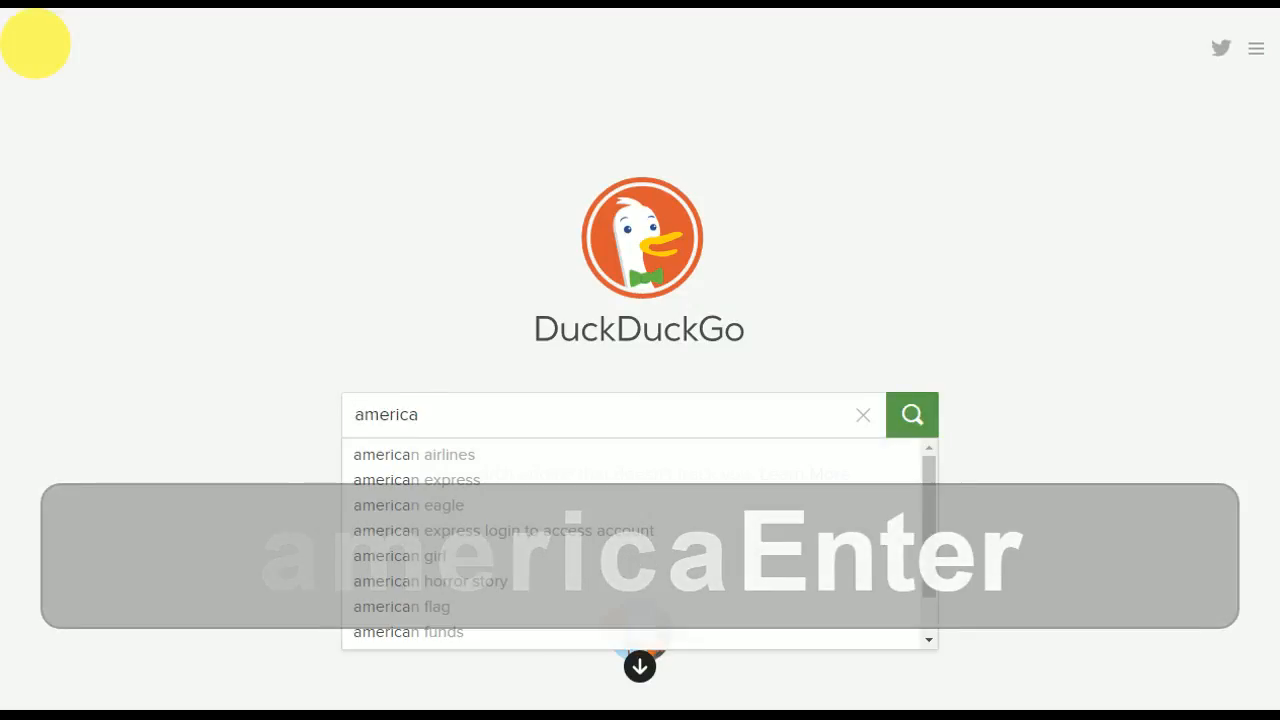
left_click(177, 91)
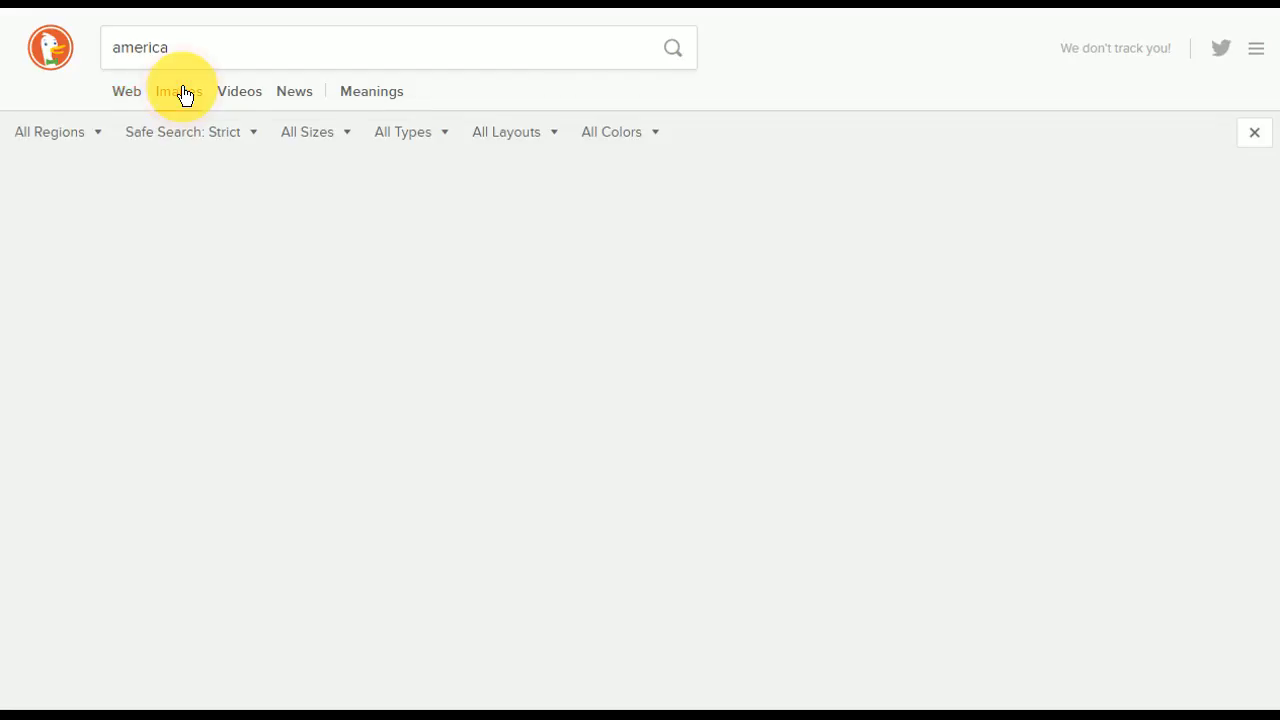
left_click(240, 91)
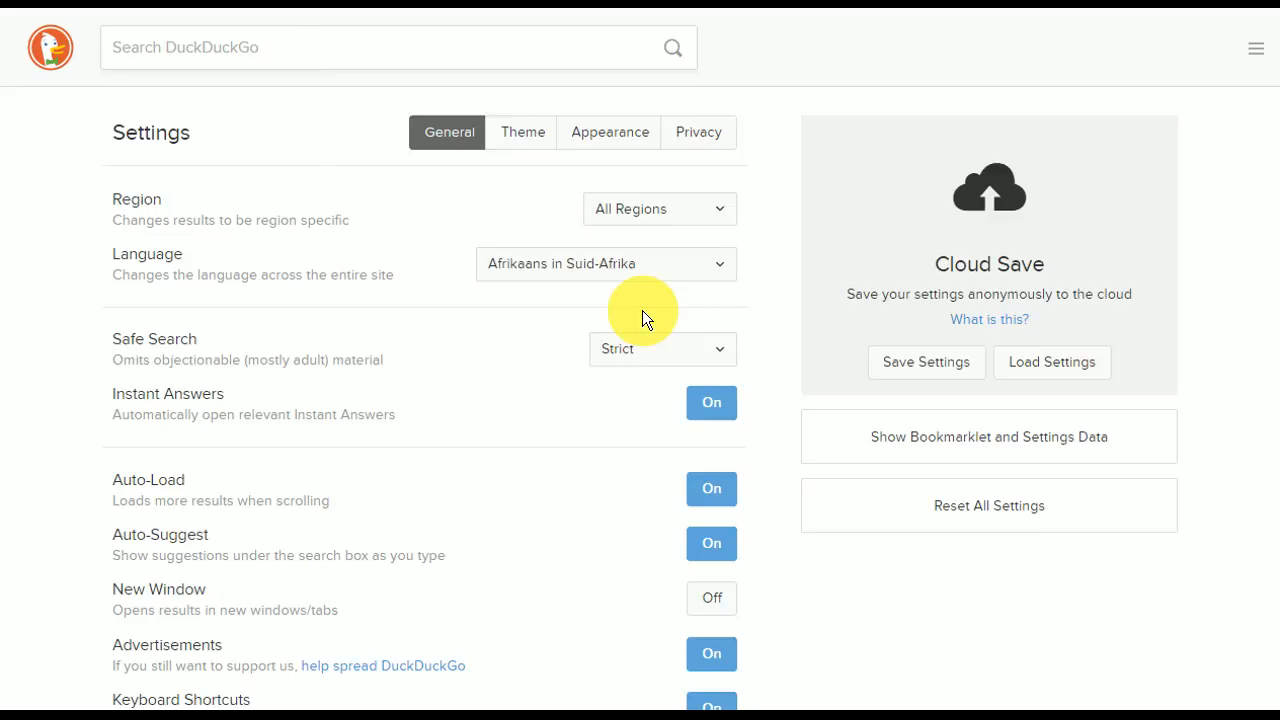
Show DuckDuckGo's General settings tab with region, language and safe search options.
left_click(605, 264)
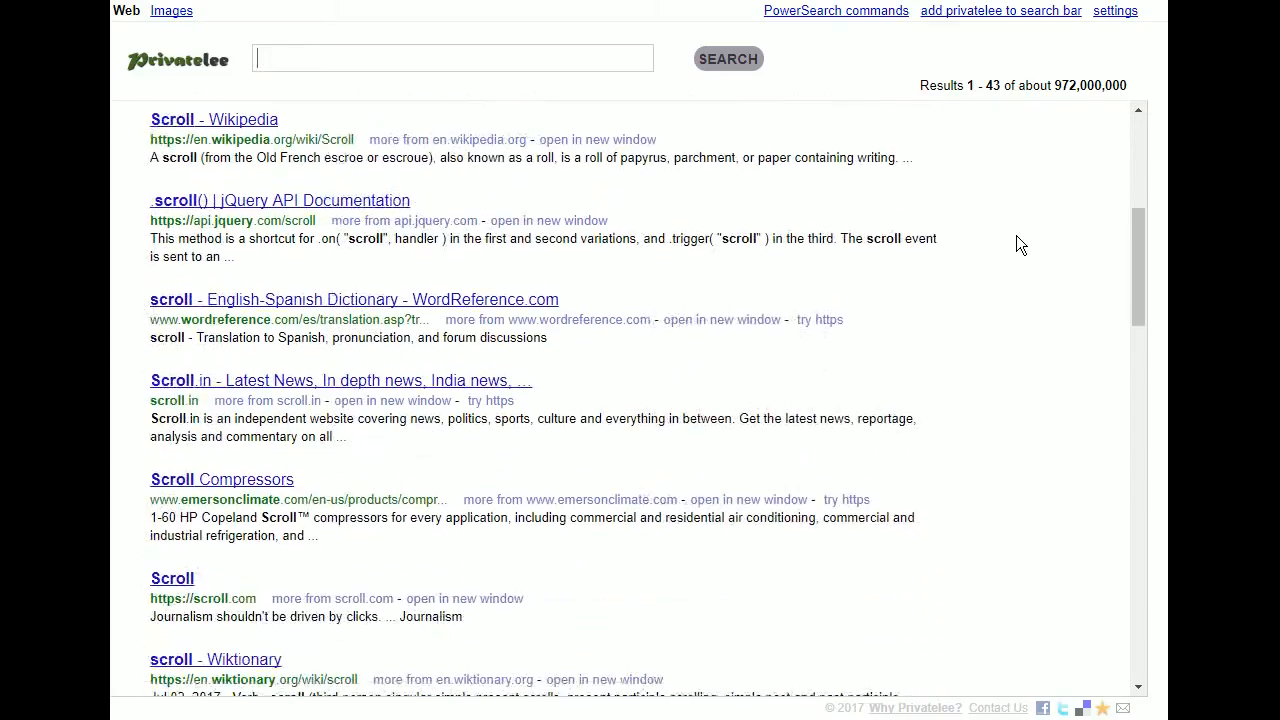
Scroll down through Privatelee's web results for 'scroll'.
scroll("down", 3)
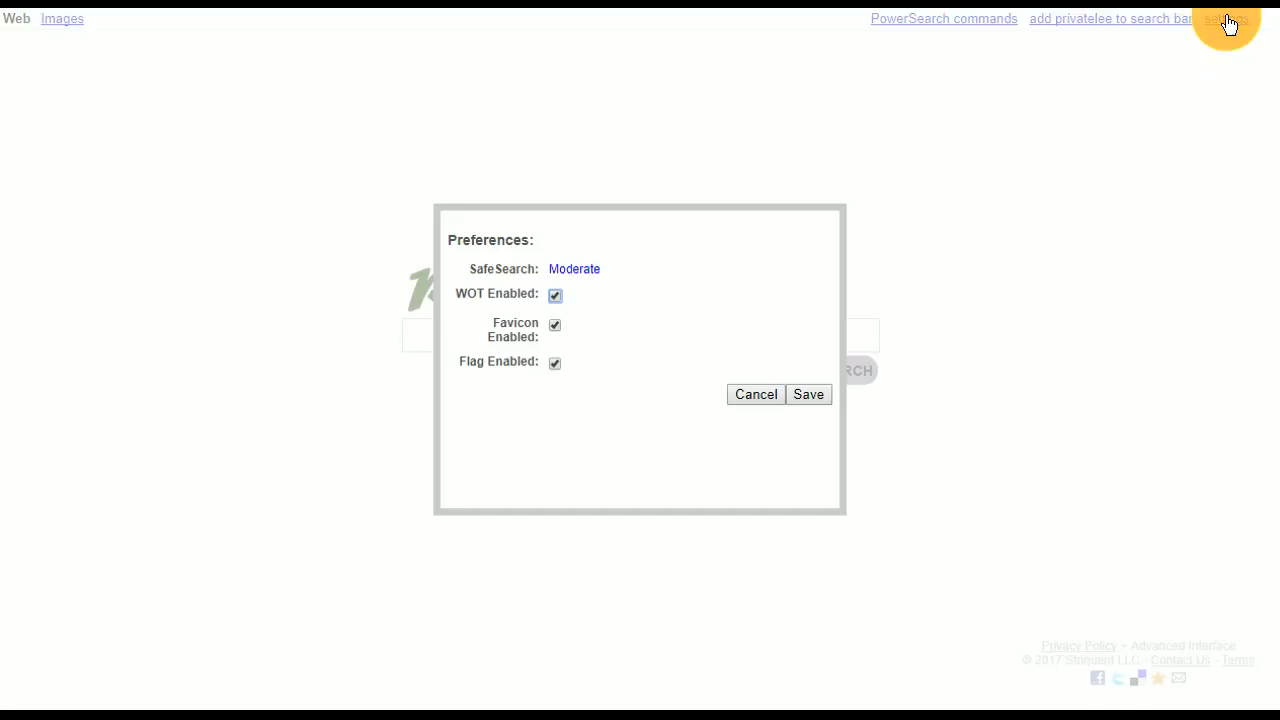
Disable WOT in Privatelee preferences and view the PowerSearch shortcuts like /gw and /yt.
left_click(555, 295)
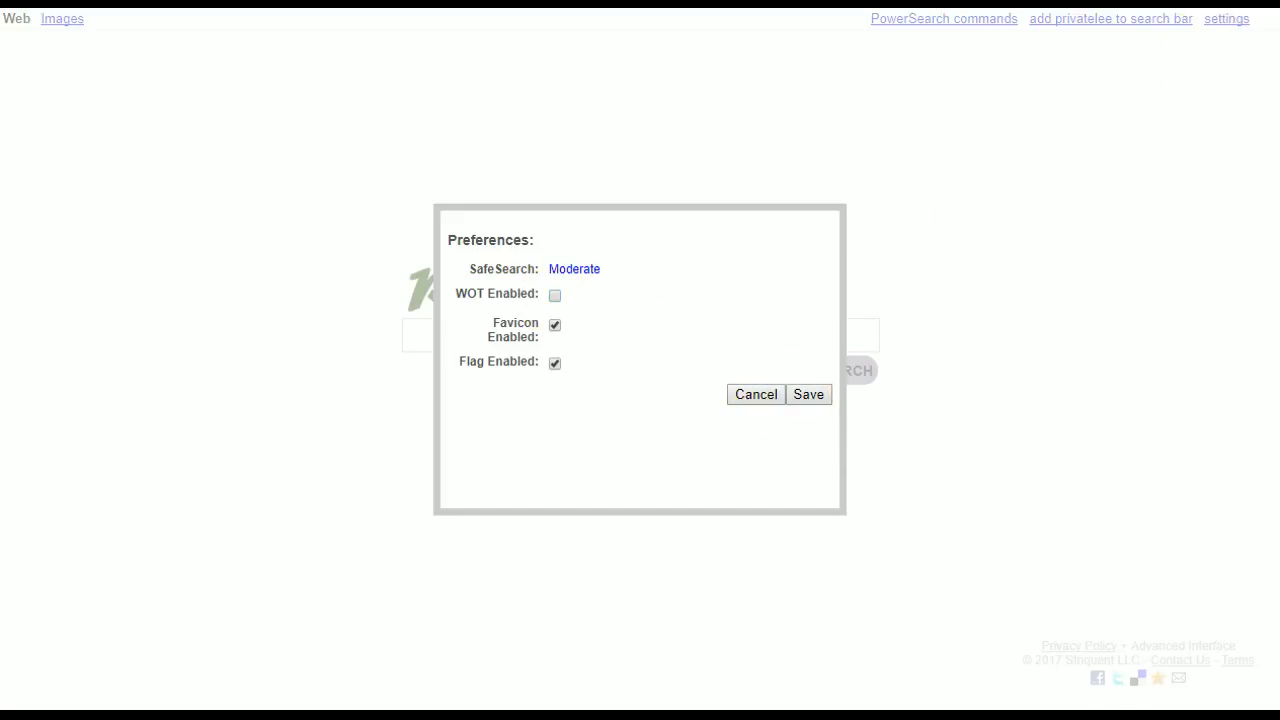
left_click(943, 18)
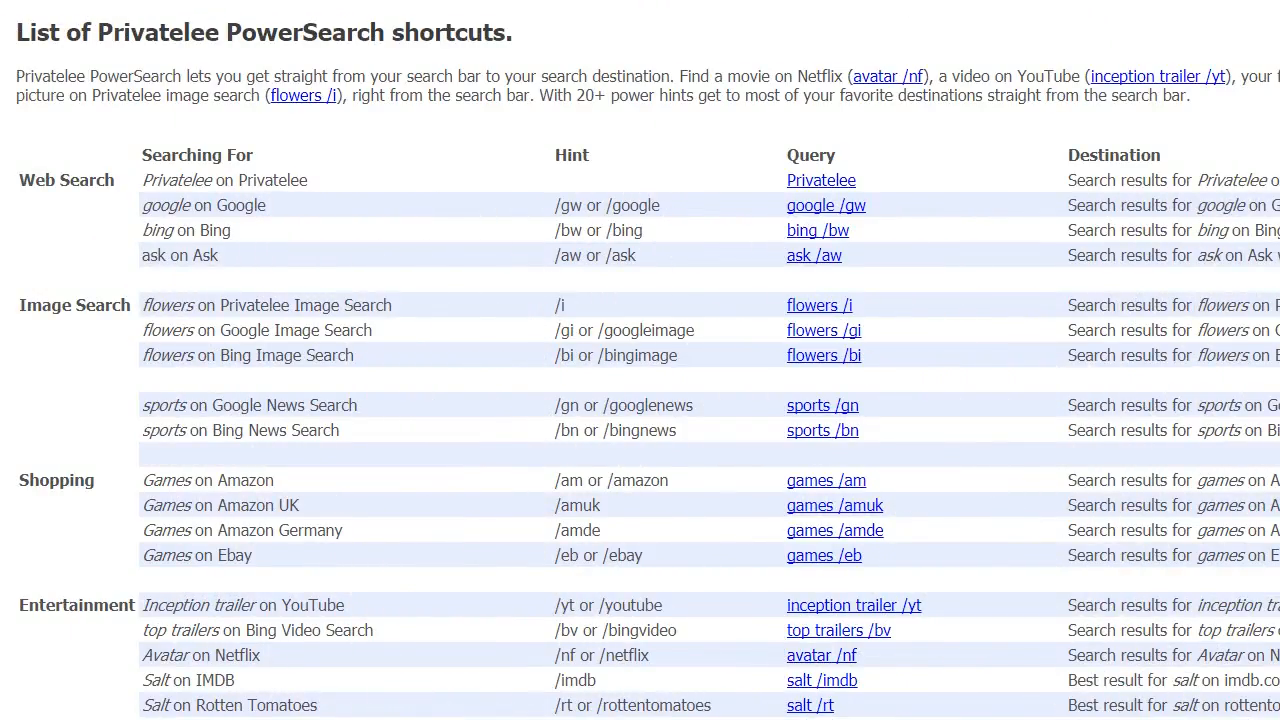